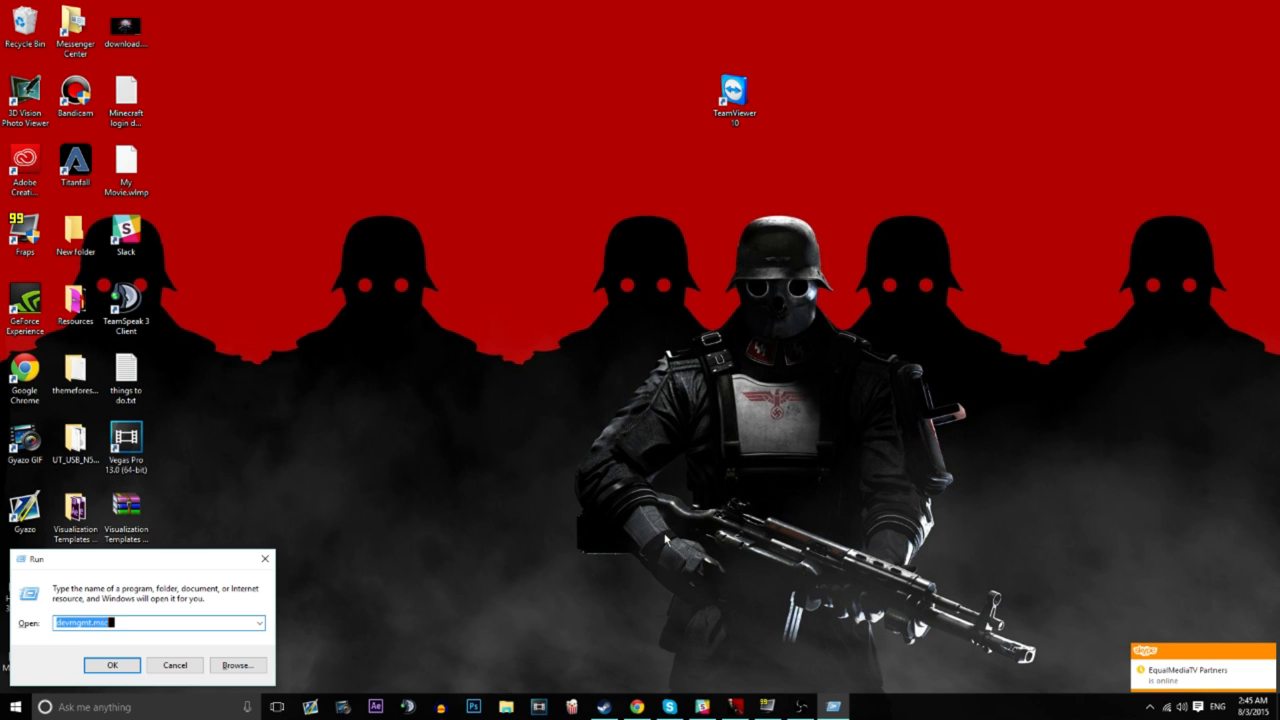
# Launch Device Manager from the Run dialog with devmgmt.msc.
pyautogui.click(110, 664)
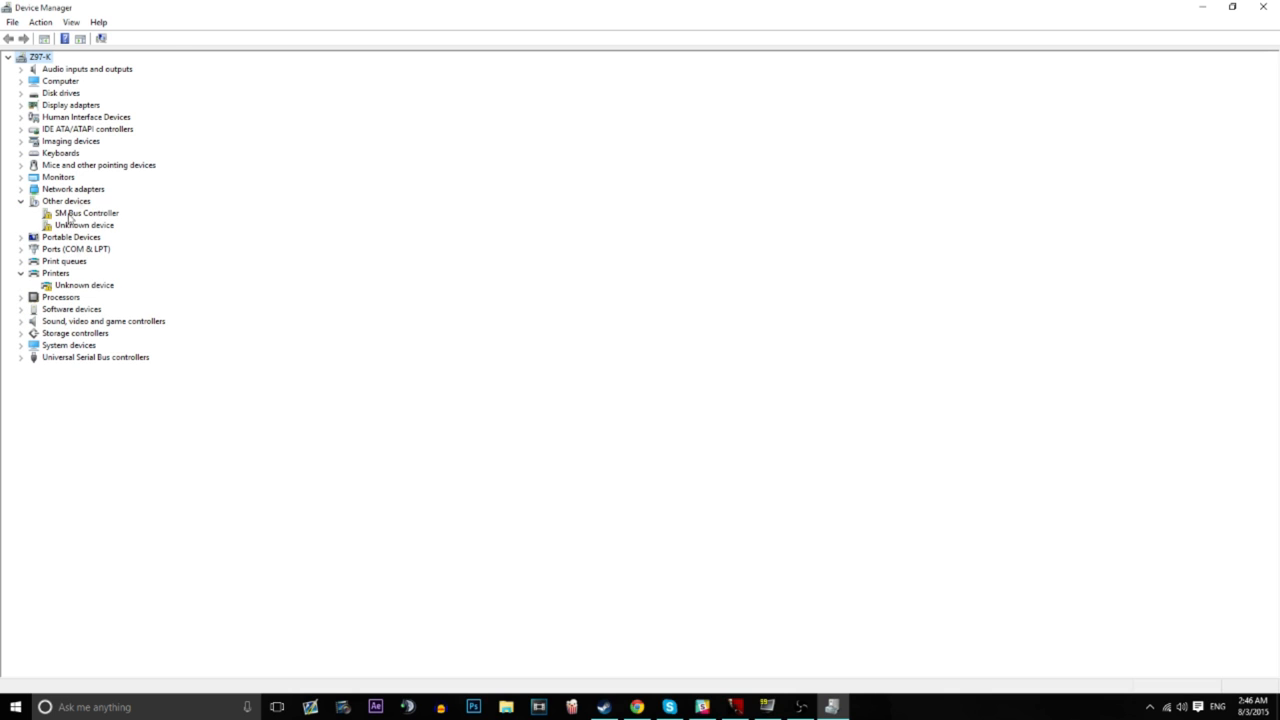
# Start Update Driver Software for the Unknown device under Other devices.
pyautogui.click(84, 224)
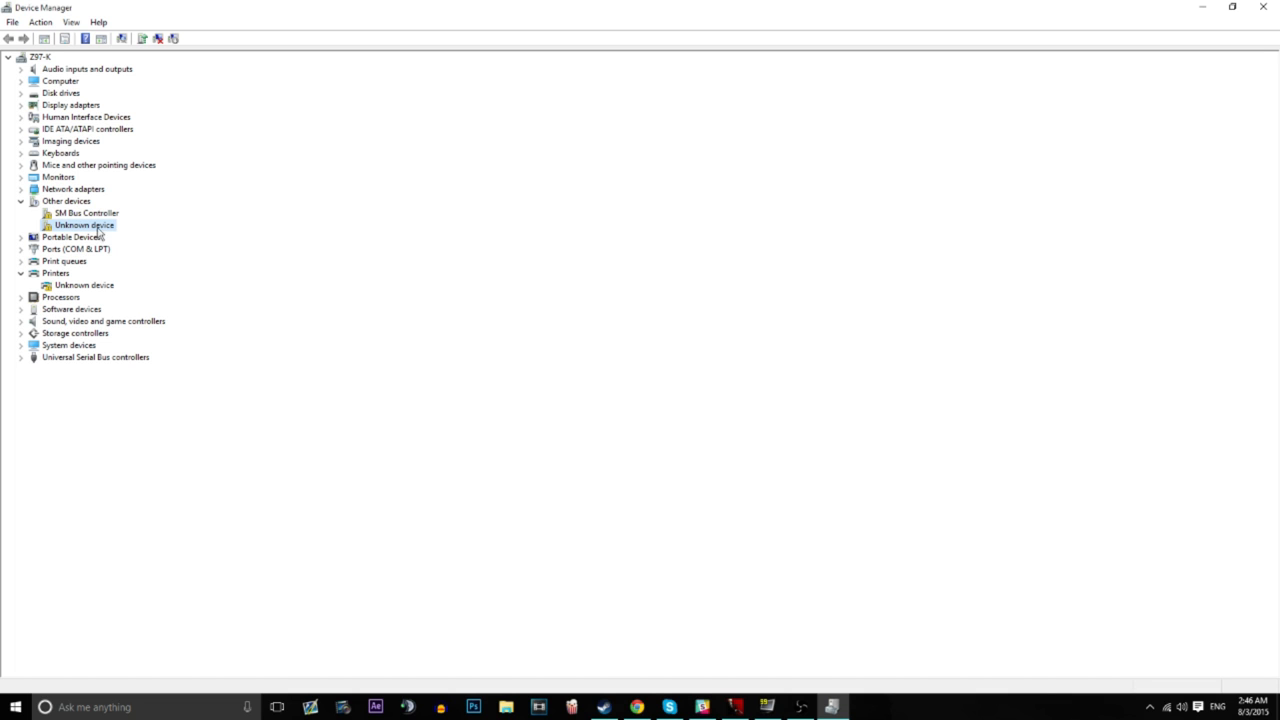
pyautogui.rightClick(84, 224)
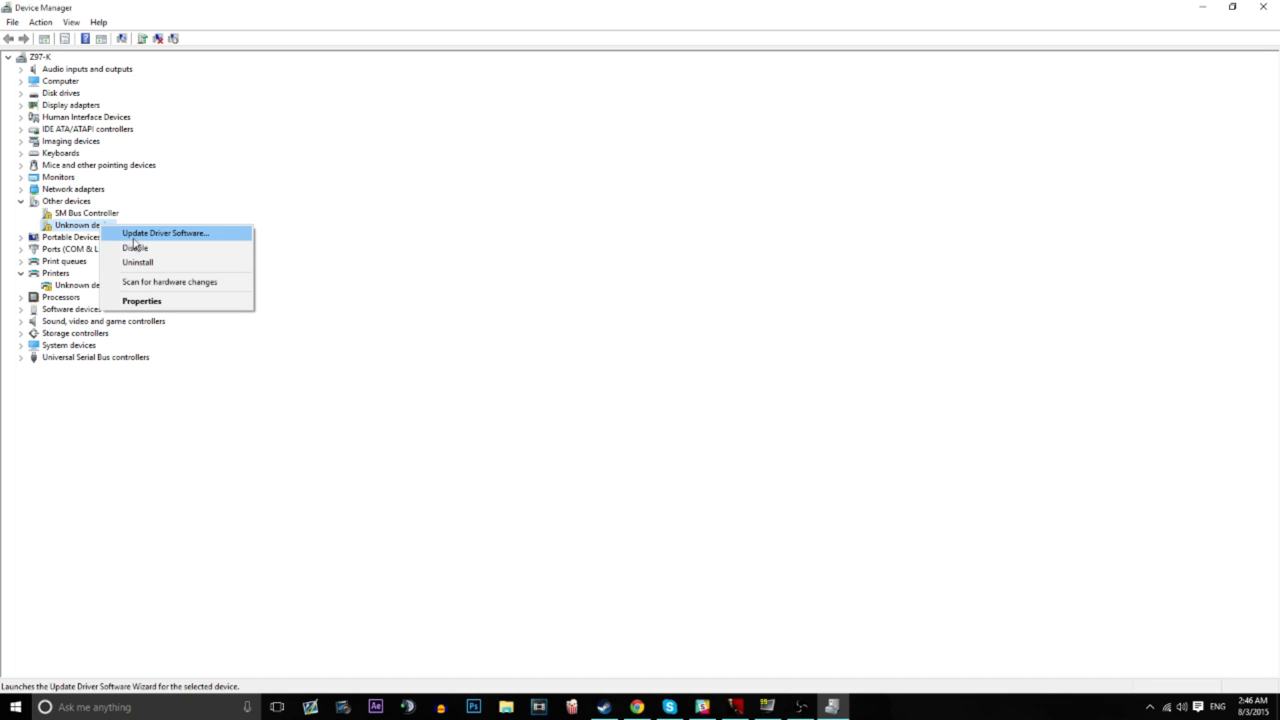
pyautogui.click(168, 232)
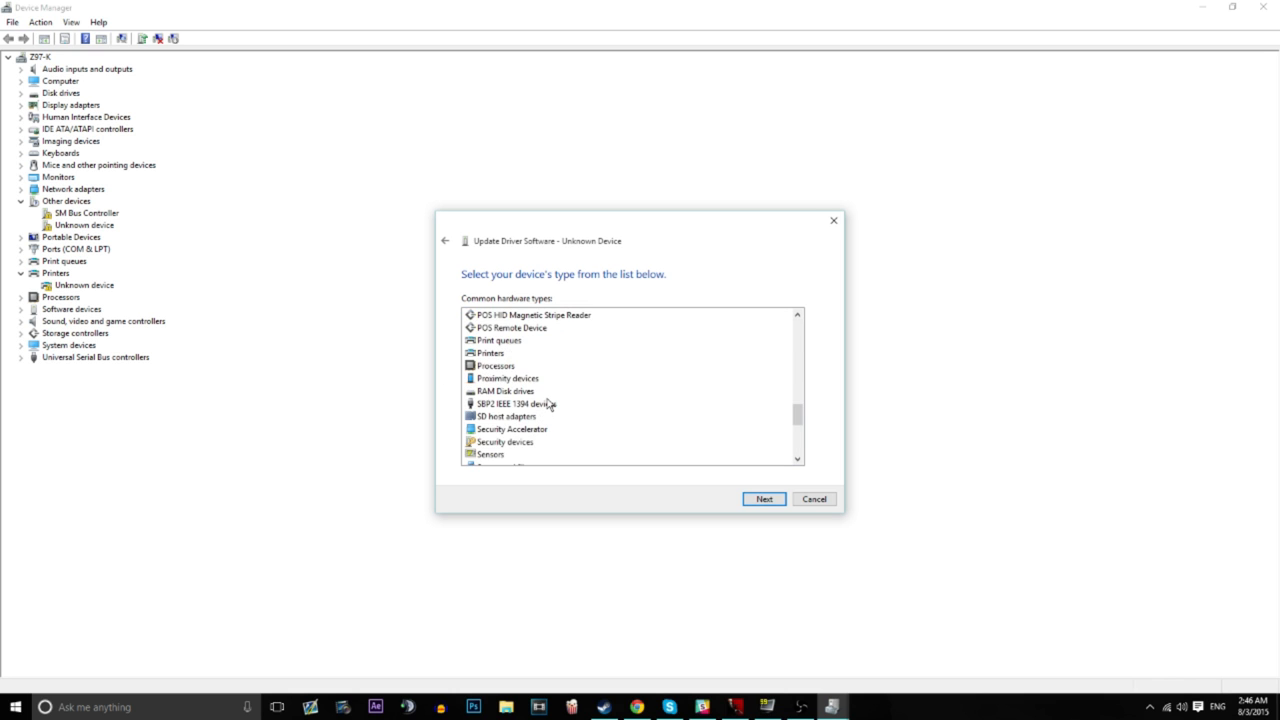
# Choose Xbox 360 Peripherals, then the Xbox 360 Wireless Receiver for Windows driver.
pyautogui.scroll(-3)
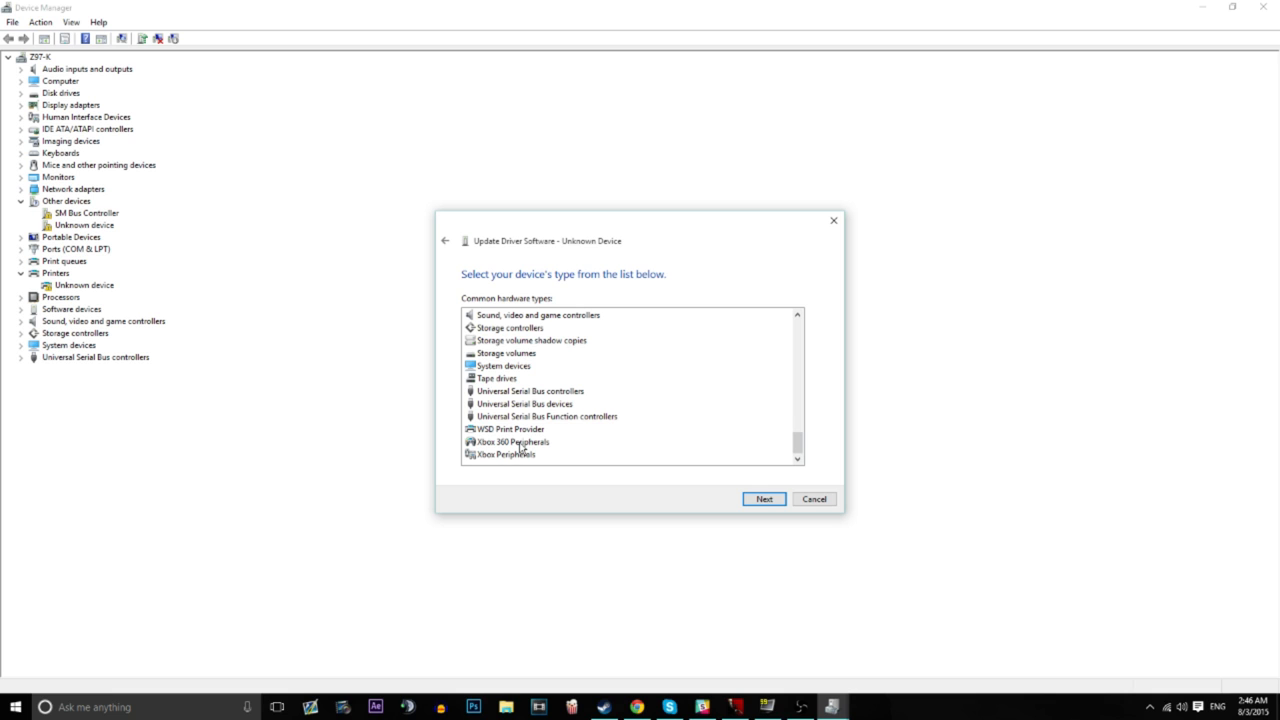
pyautogui.click(764, 500)
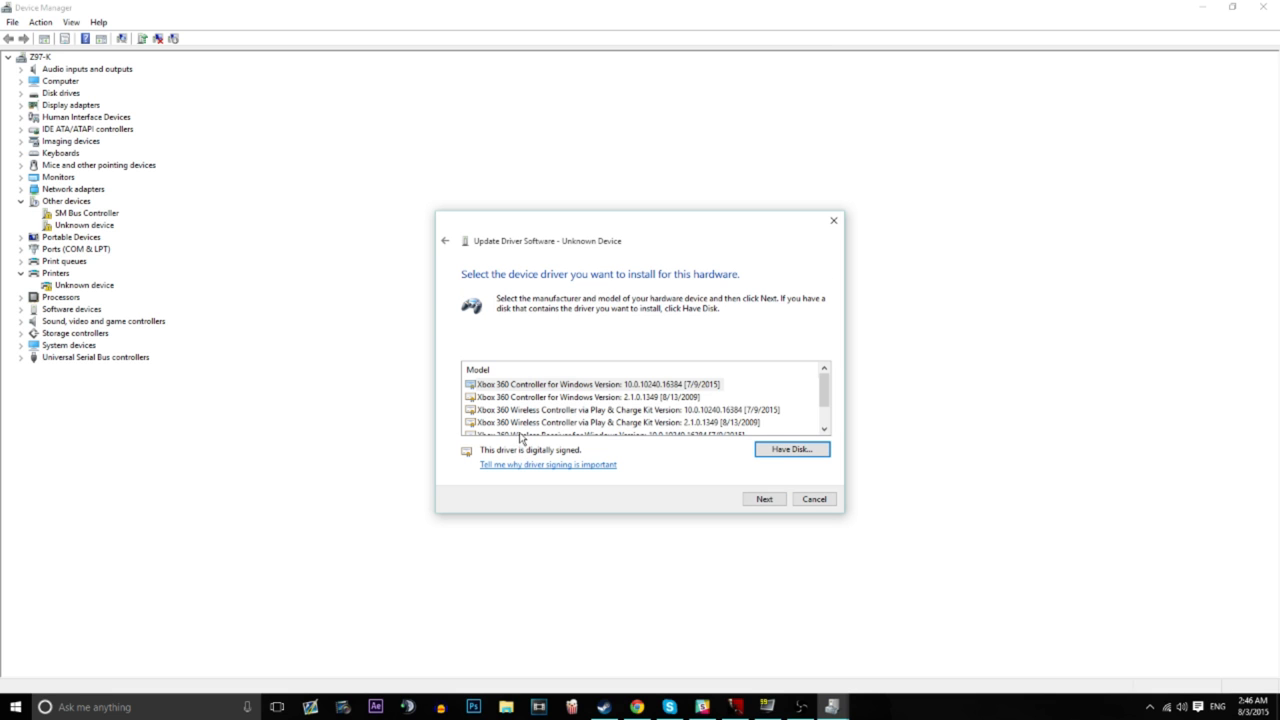
pyautogui.scroll(-3)
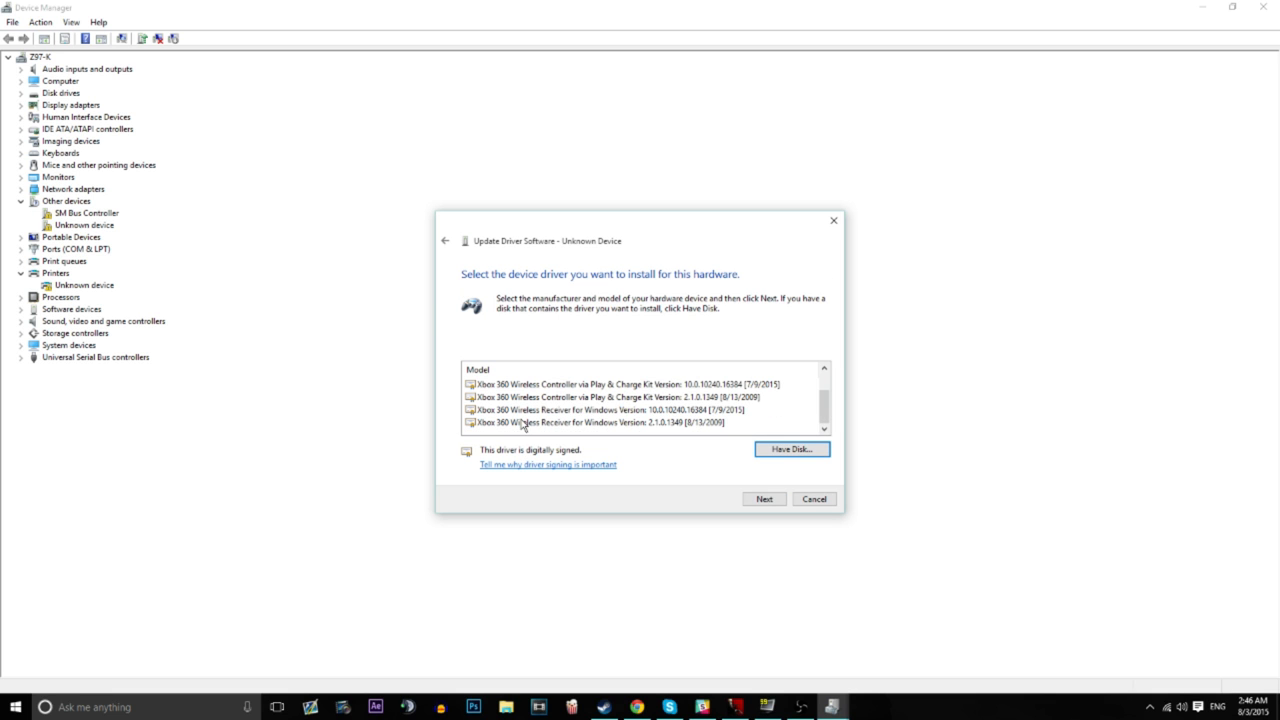
pyautogui.click(610, 410)
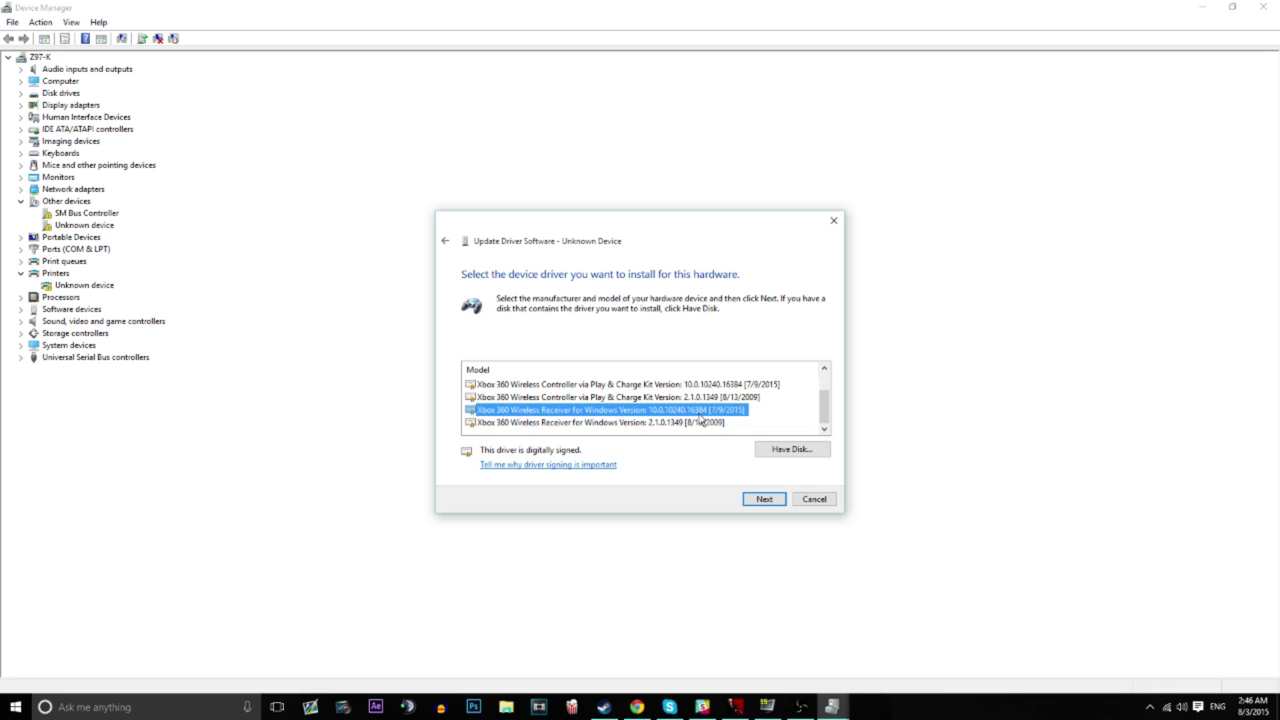
# Install the chosen driver, accepting the Update Driver Warning with Yes.
pyautogui.click(764, 500)
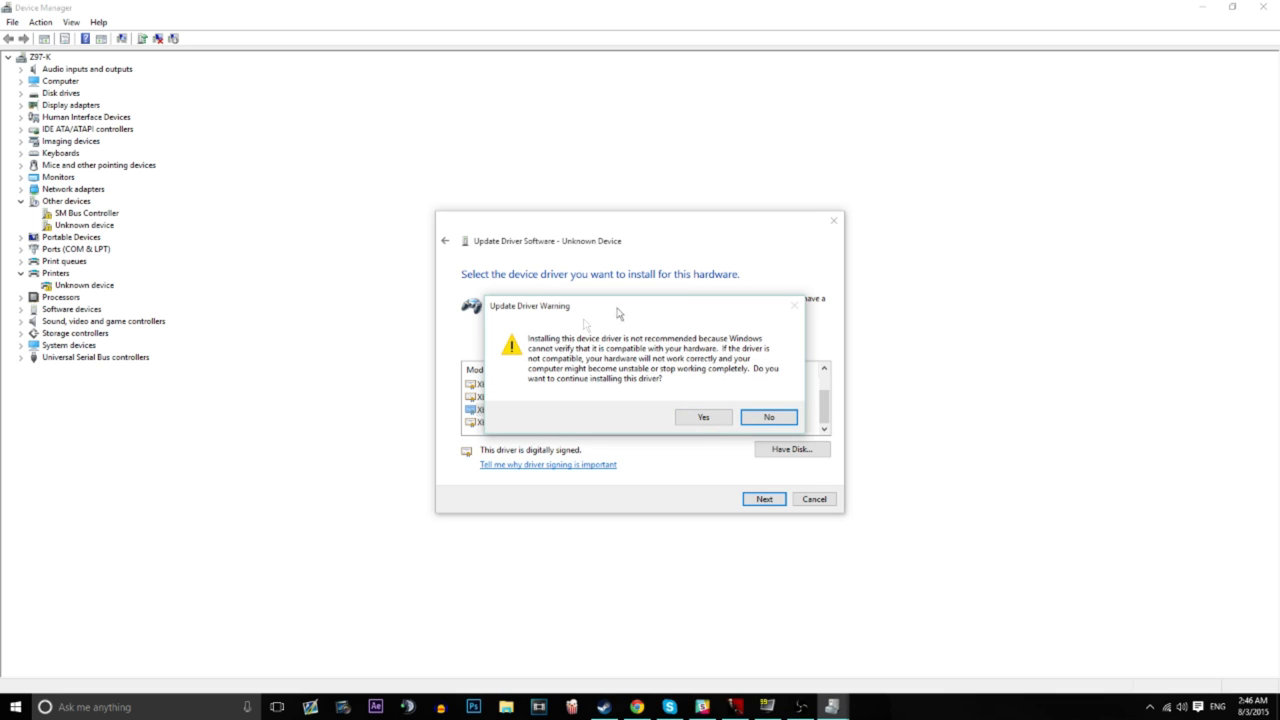
pyautogui.moveTo(696, 418)
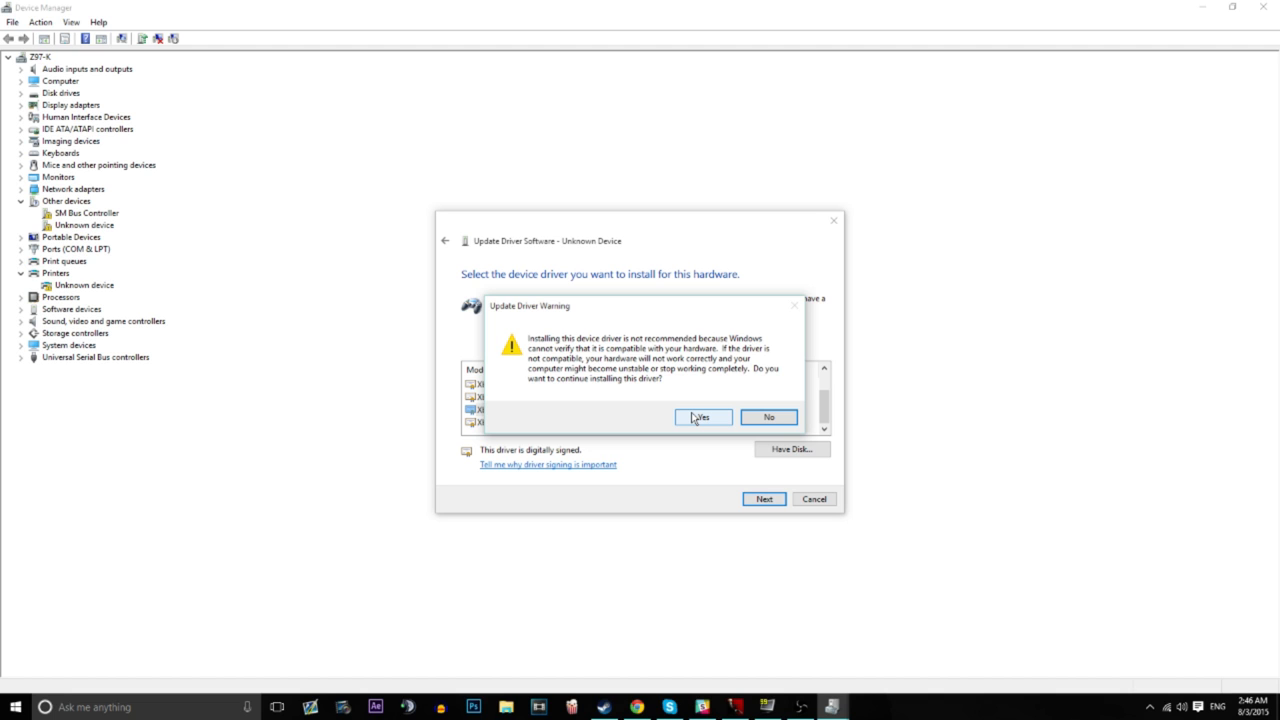
pyautogui.click(702, 418)
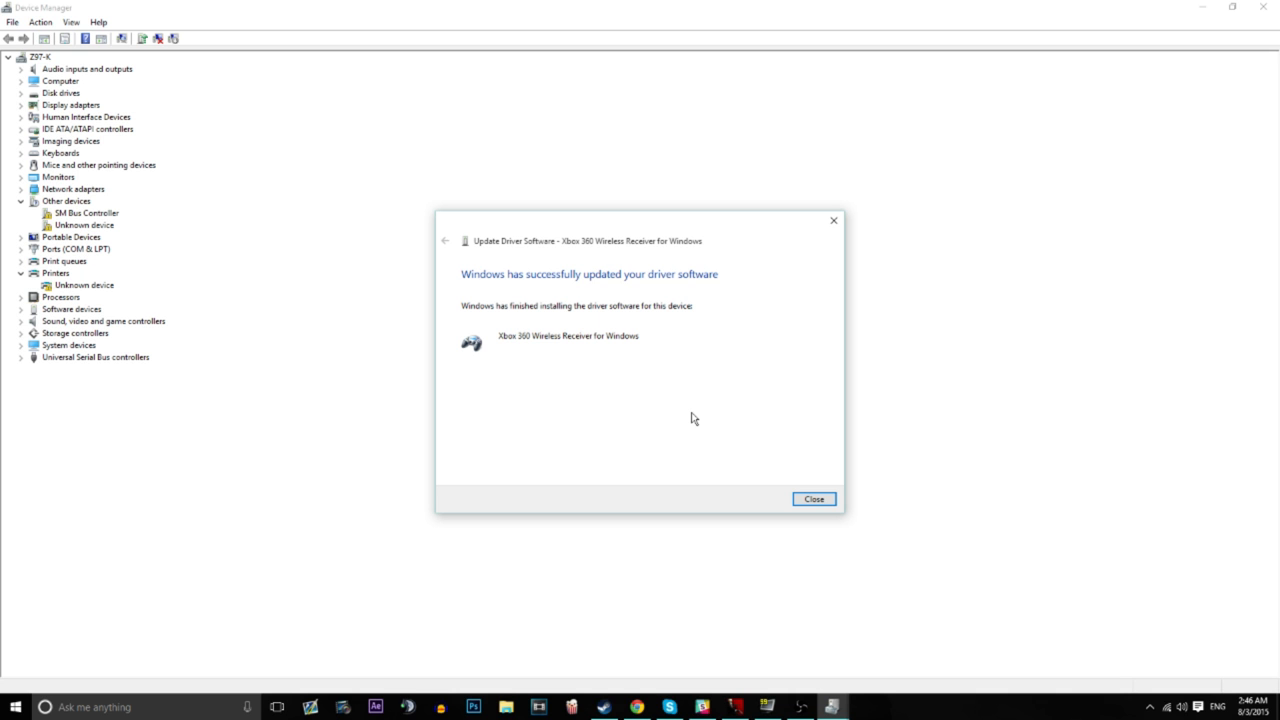
# Close the finished wizard so the receiver appears under Xbox 360 Peripherals.
pyautogui.click(814, 500)
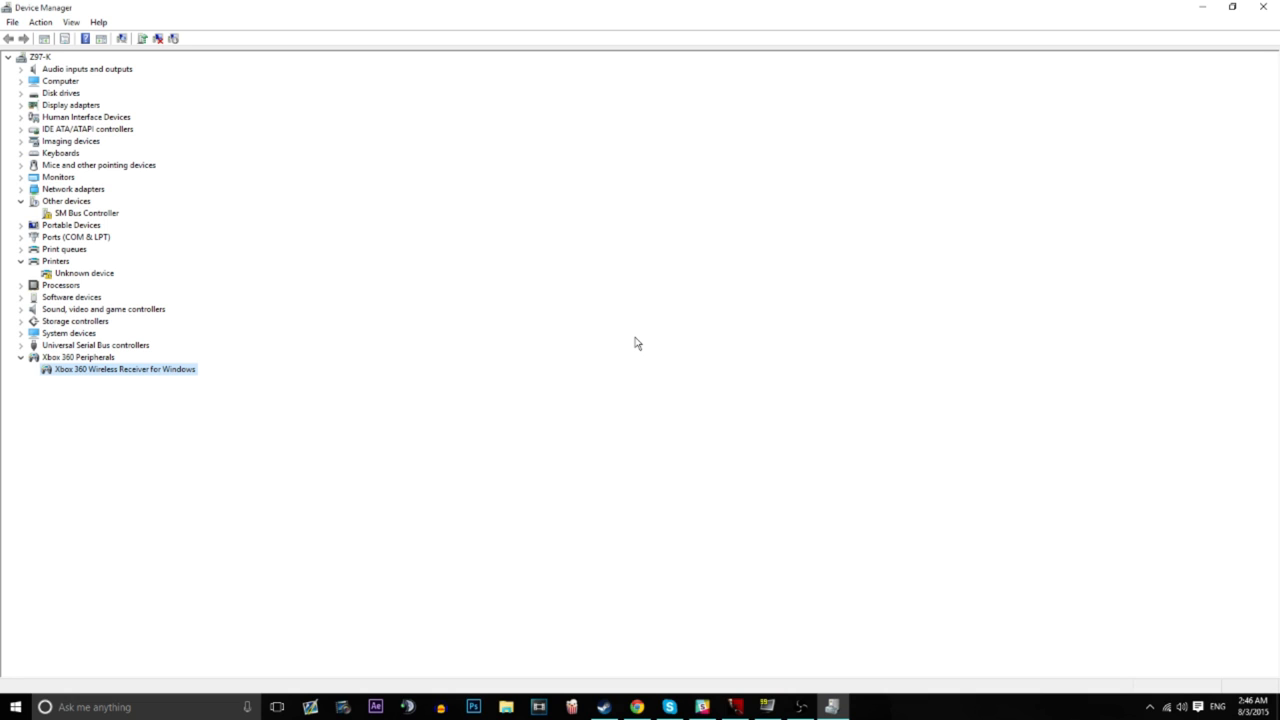
pyautogui.moveTo(656, 340)
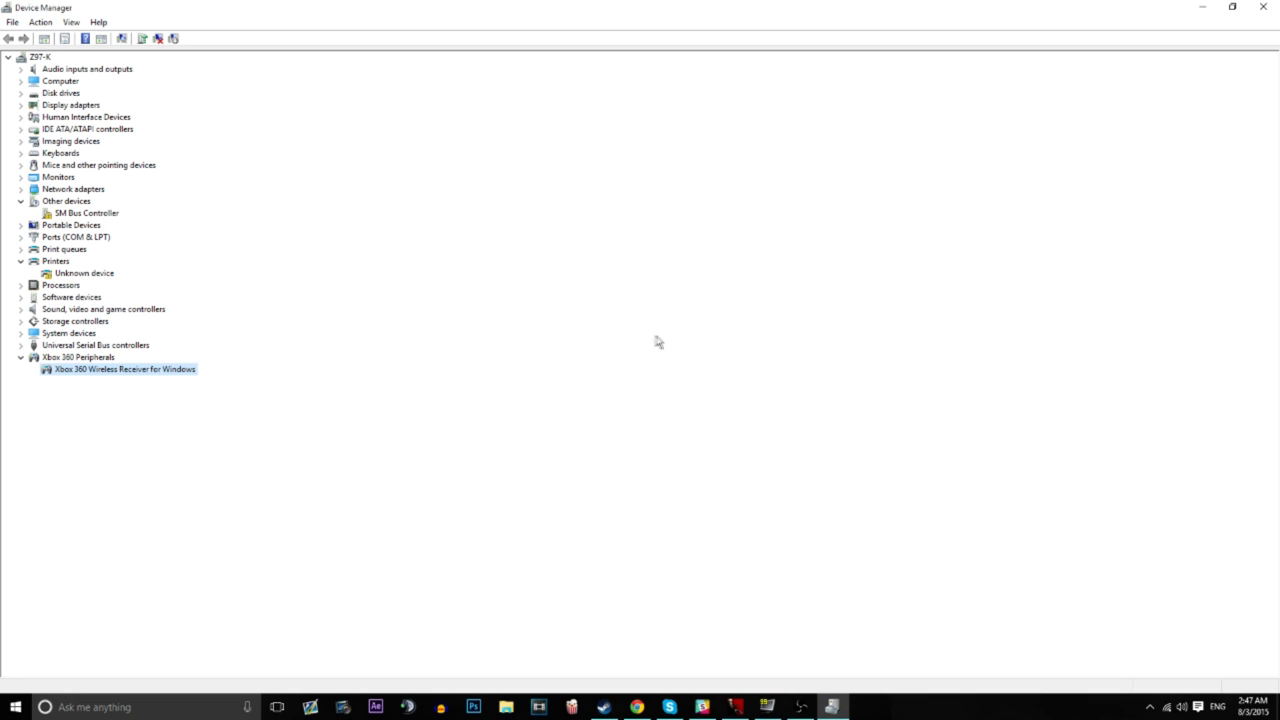
pyautogui.moveTo(820, 484)
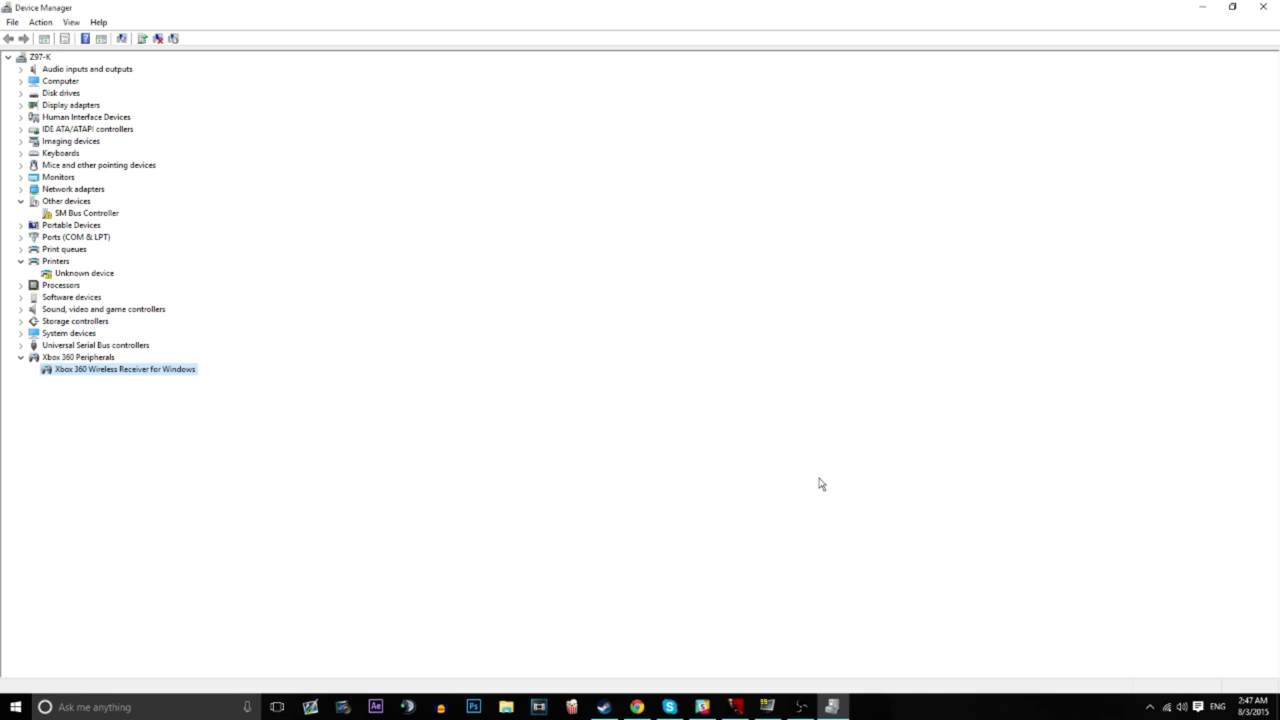
pyautogui.moveTo(820, 490)
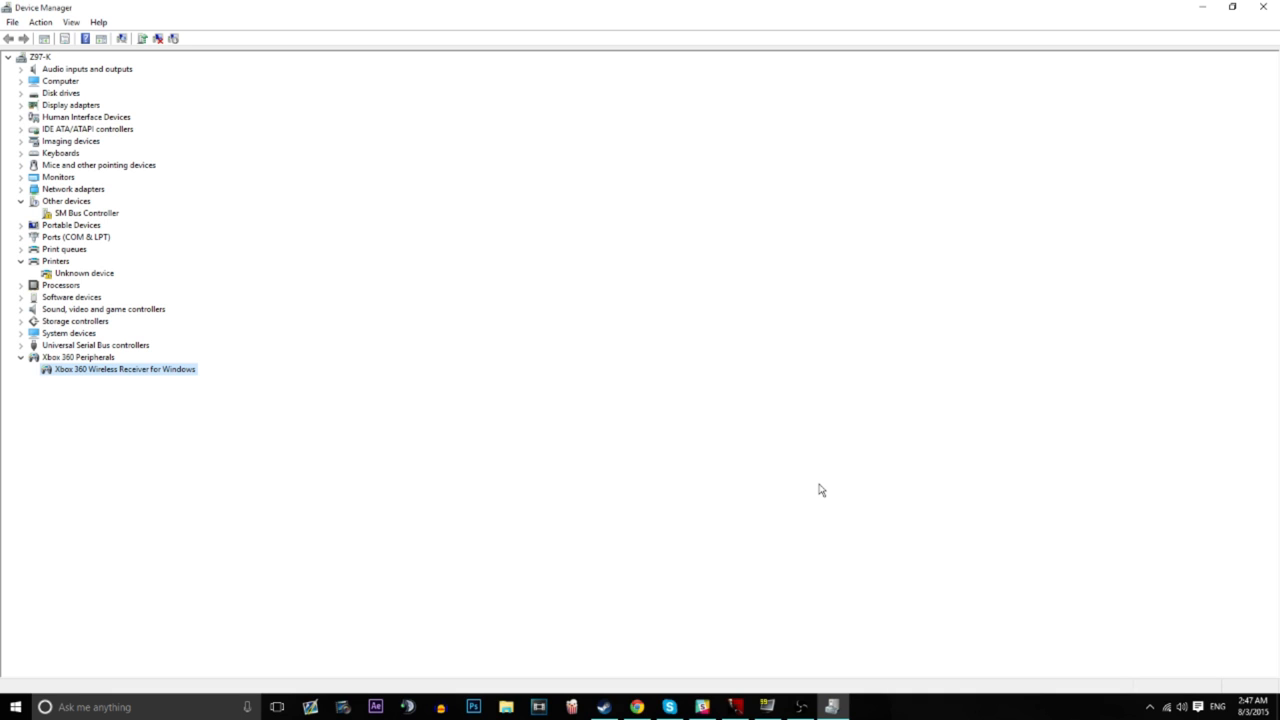